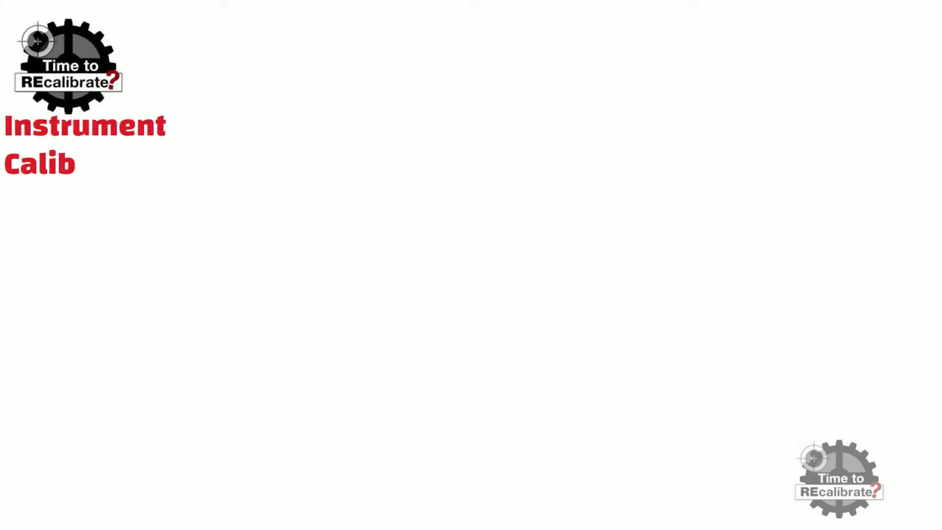
# Advance from the title slide to the OCM III parameter table with the annotated remote keypad diagram.
pyautogui.write('ration')
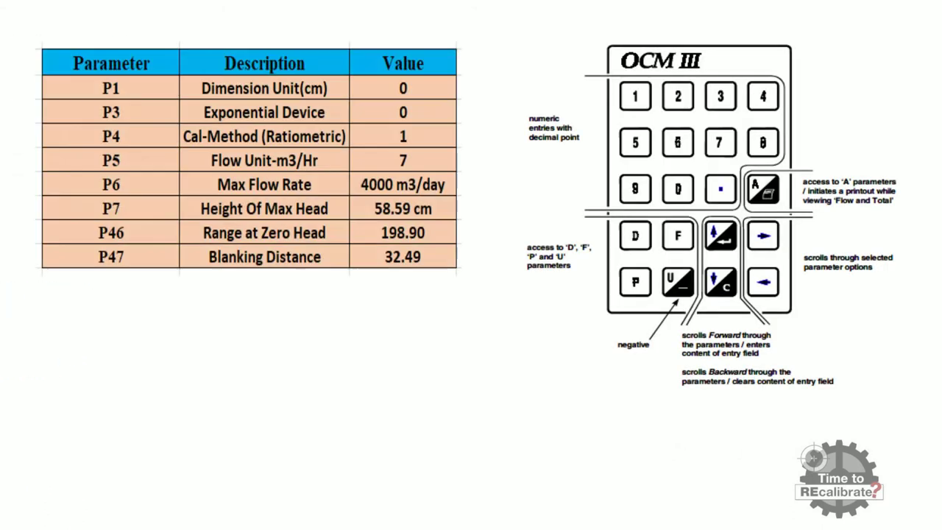
# Select keypad 1 and scroll forward so the readout shows P1 dimensional units = 0, centimeters.
pyautogui.click(636, 282)
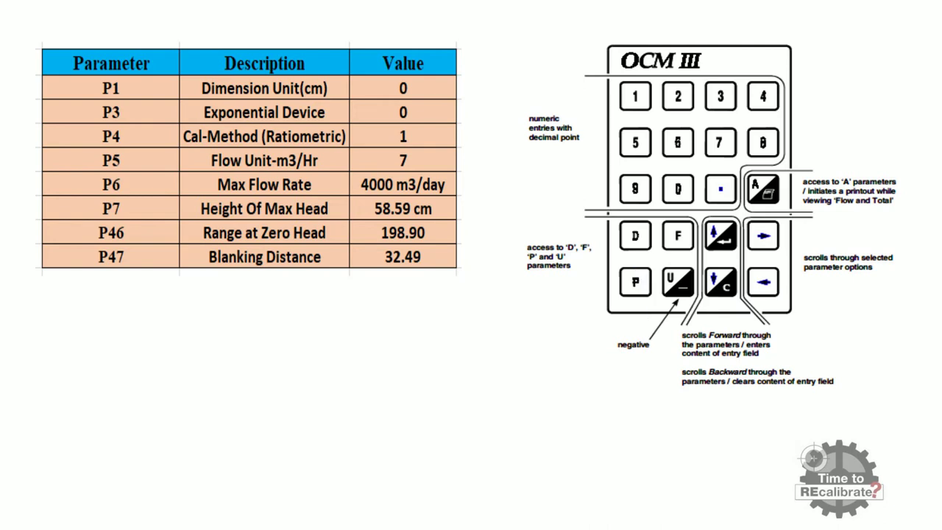
pyautogui.click(634, 97)
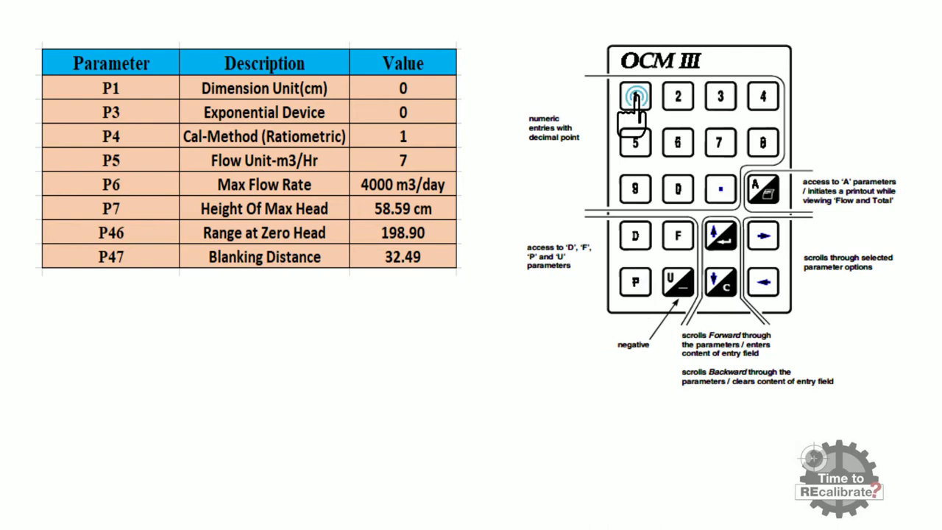
pyautogui.click(636, 98)
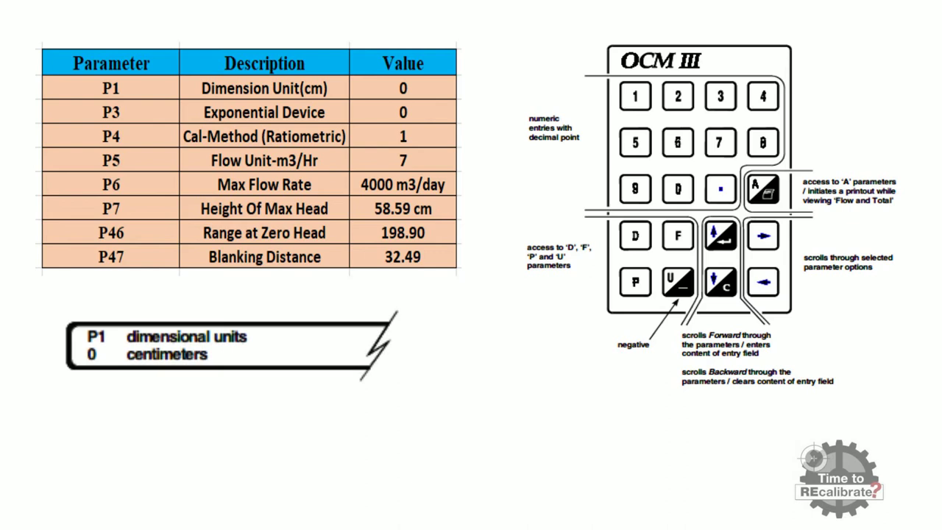
pyautogui.click(721, 235)
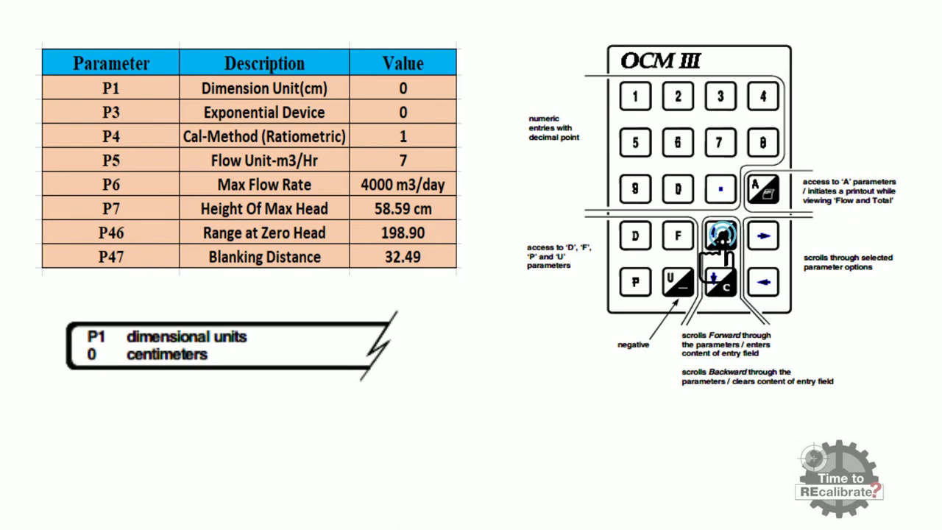
pyautogui.click(720, 236)
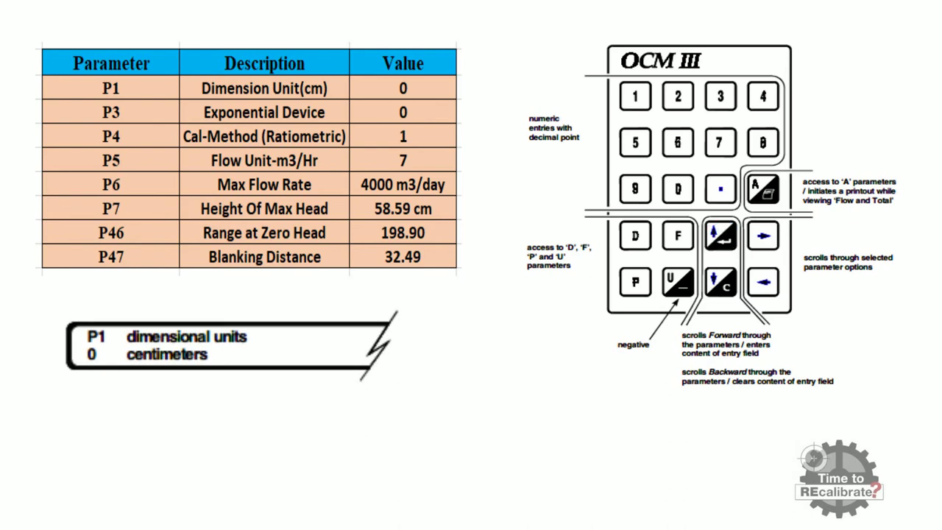